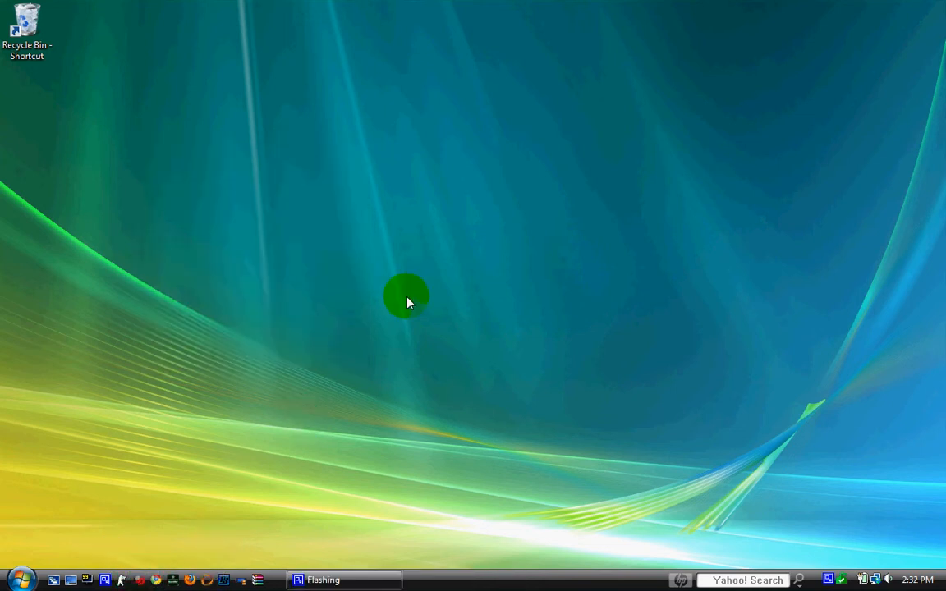
{"action": "mouse_move", "coordinate": [412, 298]}
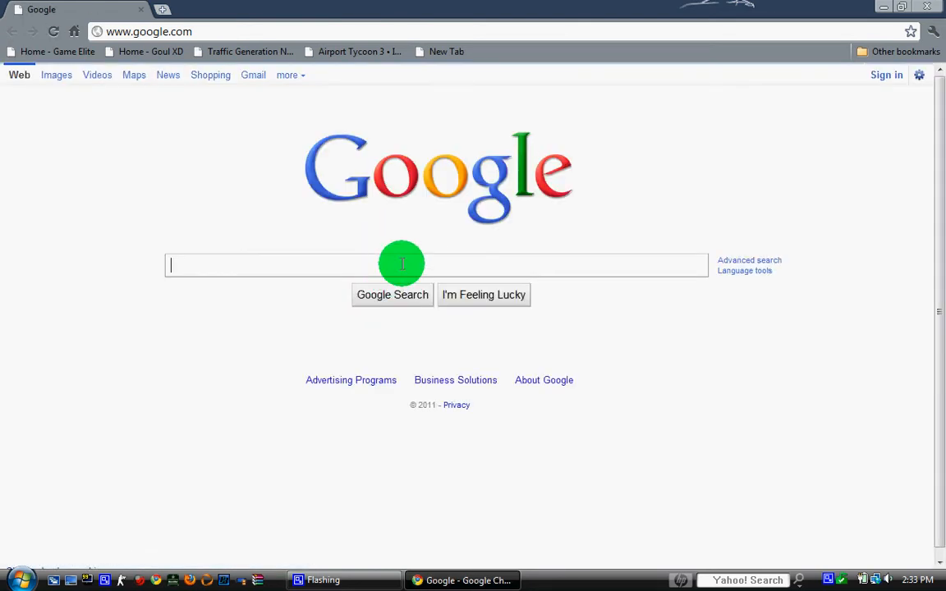
Google 'sg interactive' and open the 'Play Free Games - SG Interactive' result.
{"action": "type", "text": "sg interac"}
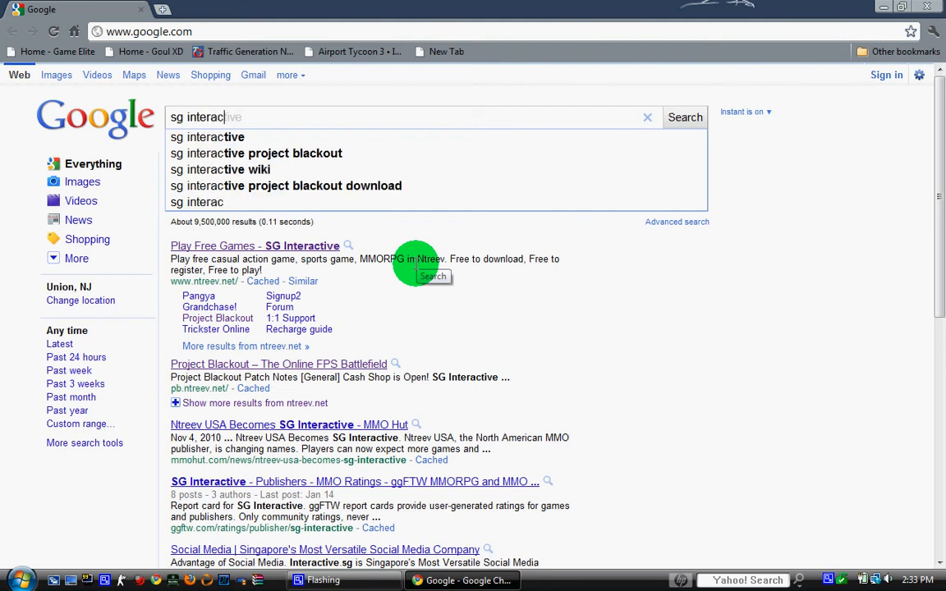
{"action": "left_click", "coordinate": [685, 117]}
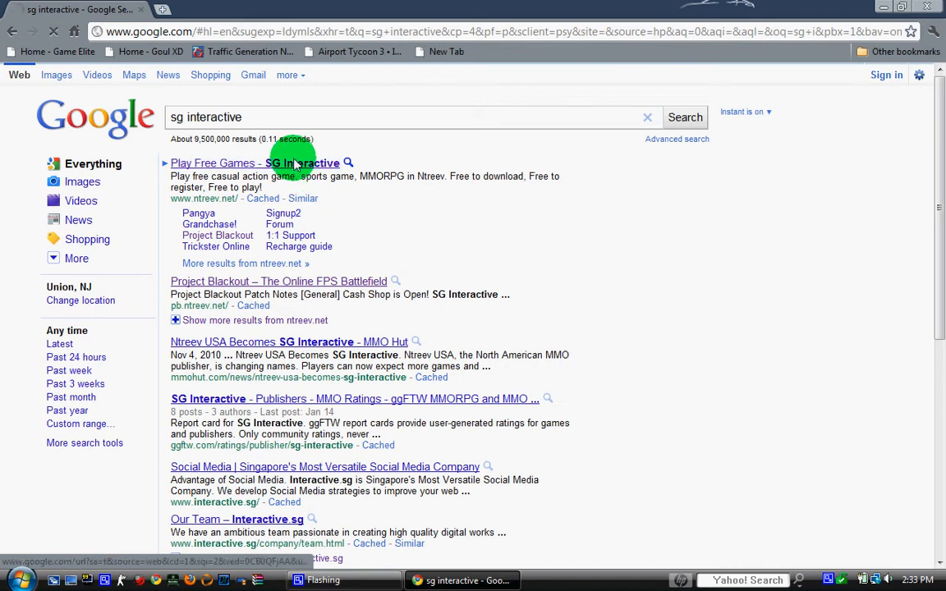
{"action": "left_click", "coordinate": [213, 162]}
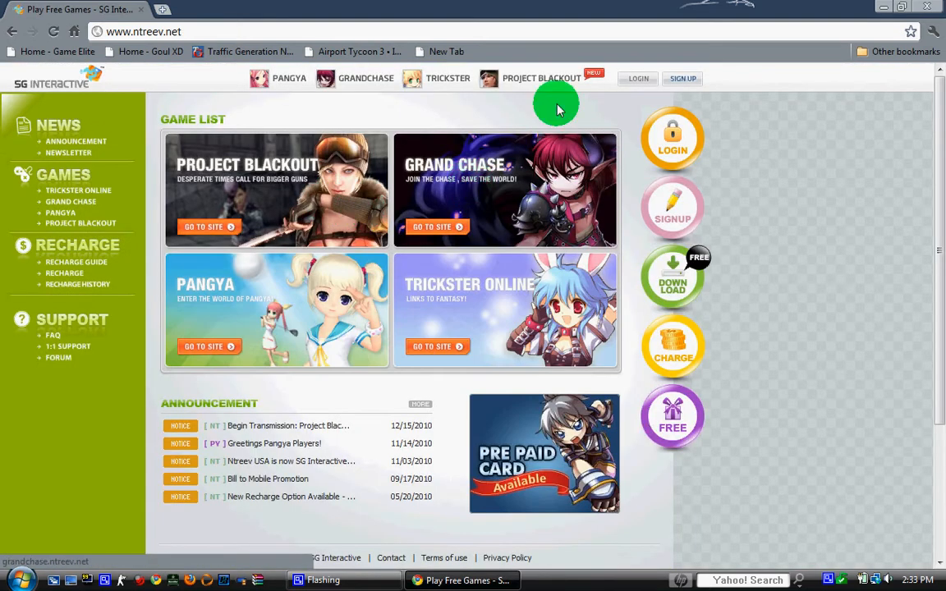
Open the Project Blackout site from the game bar, then its SIGN UP form.
{"action": "left_click", "coordinate": [541, 78]}
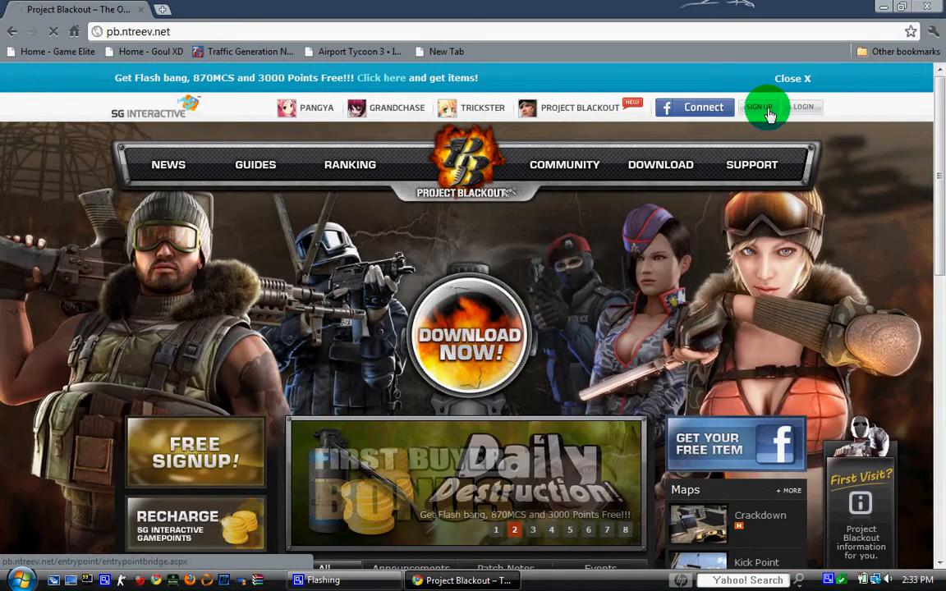
{"action": "left_click", "coordinate": [758, 107]}
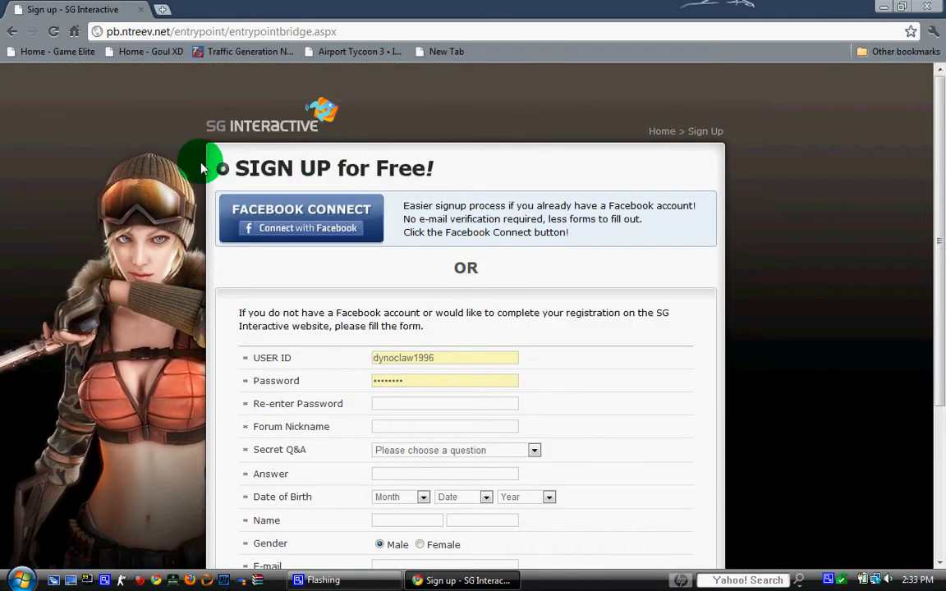
{"action": "mouse_move", "coordinate": [12, 31]}
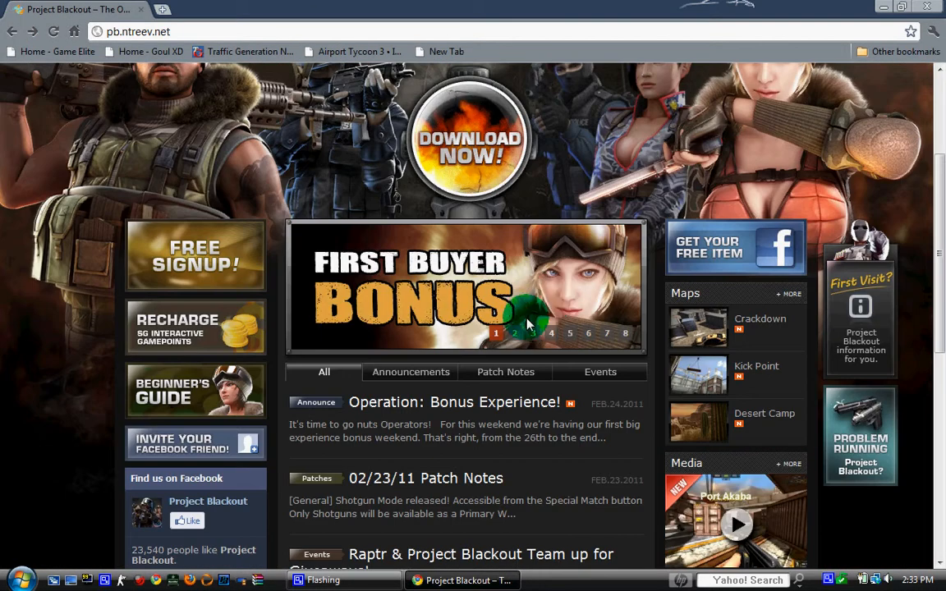
Scroll down through the Project Blackout home page.
{"action": "scroll", "scroll_direction": "down", "scroll_amount": 3}
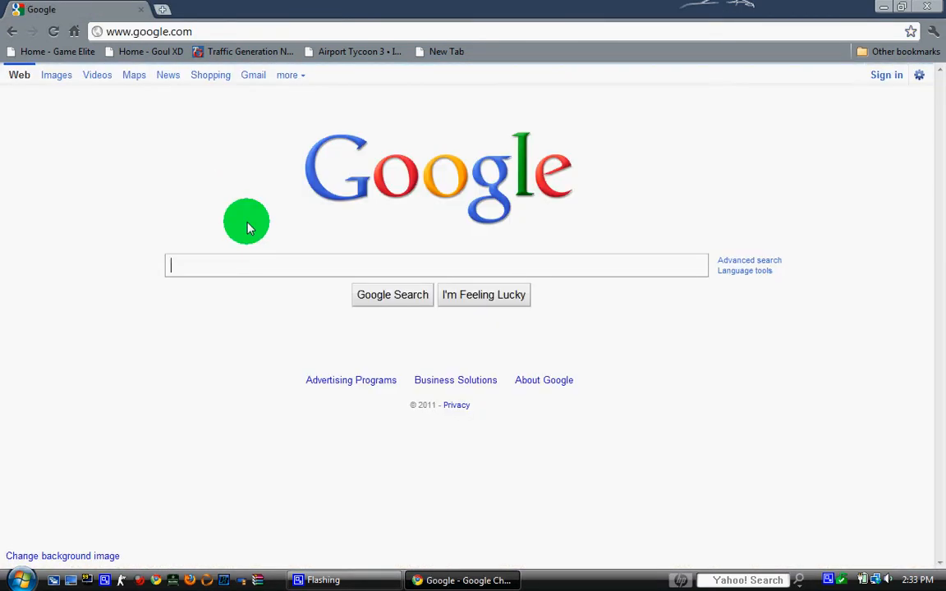
{"action": "mouse_move", "coordinate": [238, 265]}
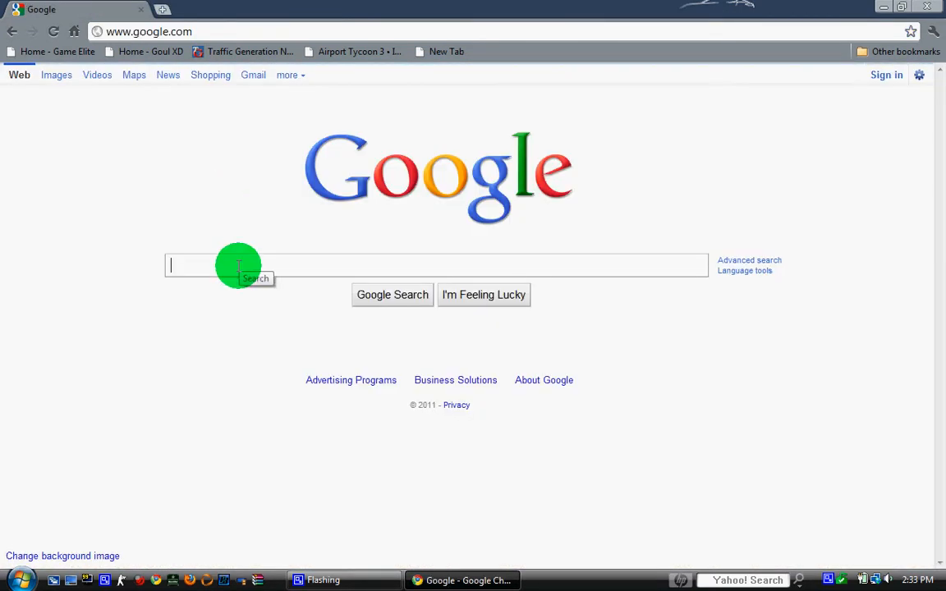
Search 'download project blackout' and open the Brothersoft Project Blackout download result.
{"action": "type", "text": "download project blackout"}
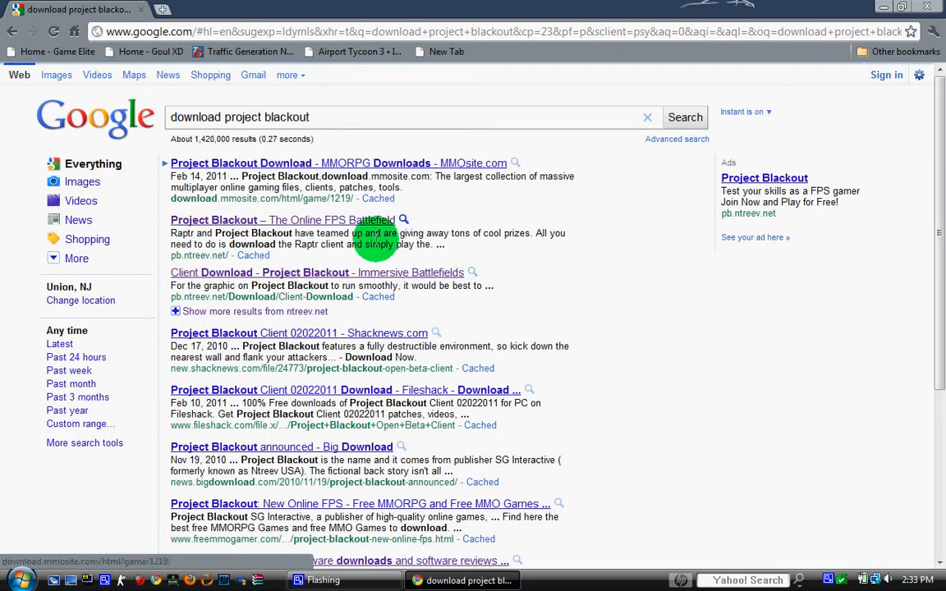
{"action": "mouse_move", "coordinate": [253, 184]}
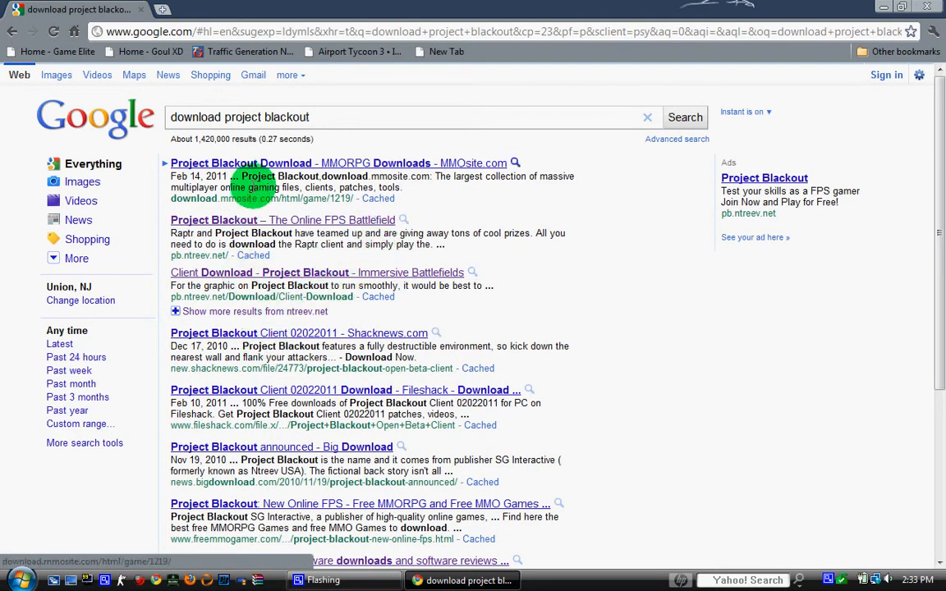
{"action": "scroll", "scroll_direction": "down", "scroll_amount": 3}
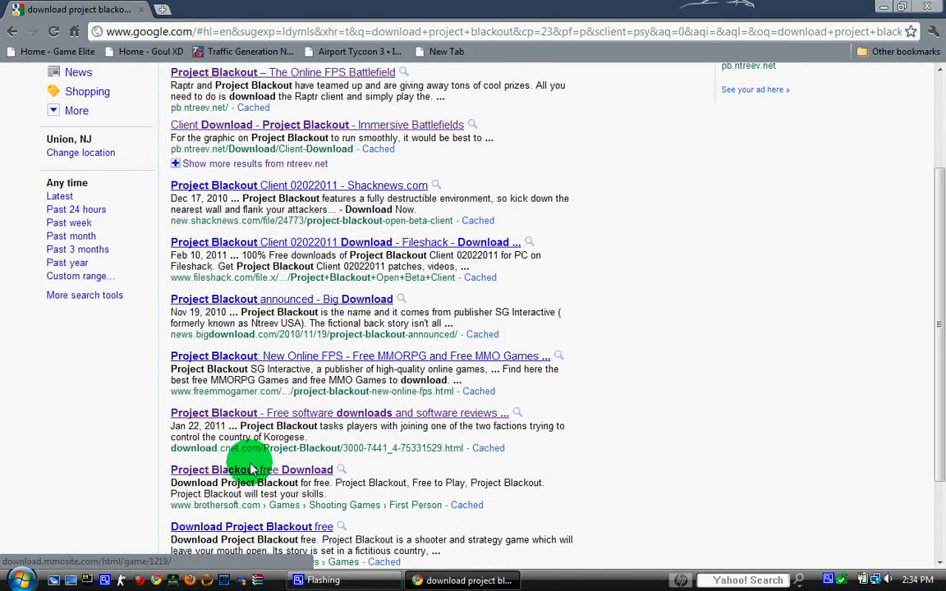
{"action": "left_click", "coordinate": [252, 470]}
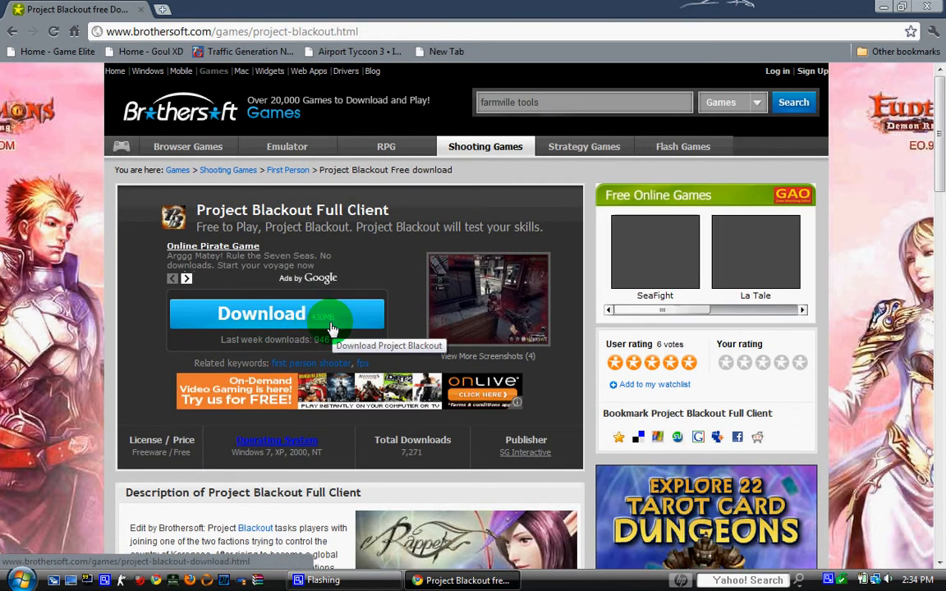
Look over the Brothersoft download page and return to the Google home page.
{"action": "scroll", "scroll_direction": "down", "scroll_amount": 3}
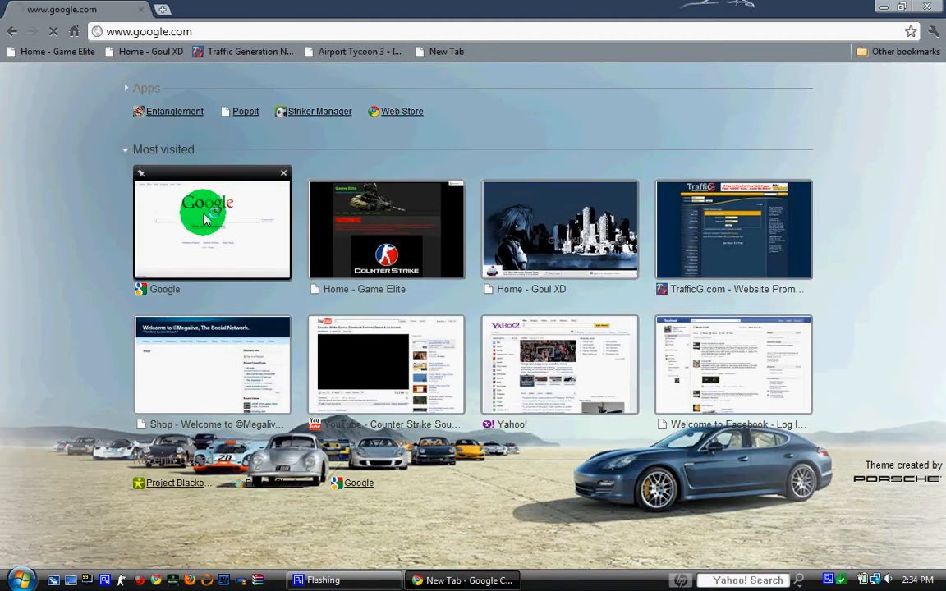
{"action": "left_click", "coordinate": [212, 222]}
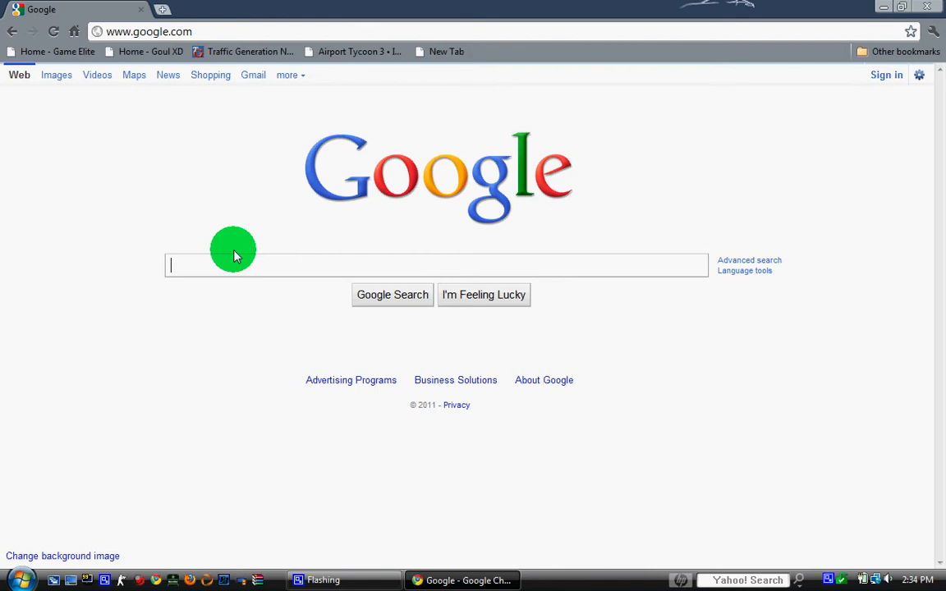